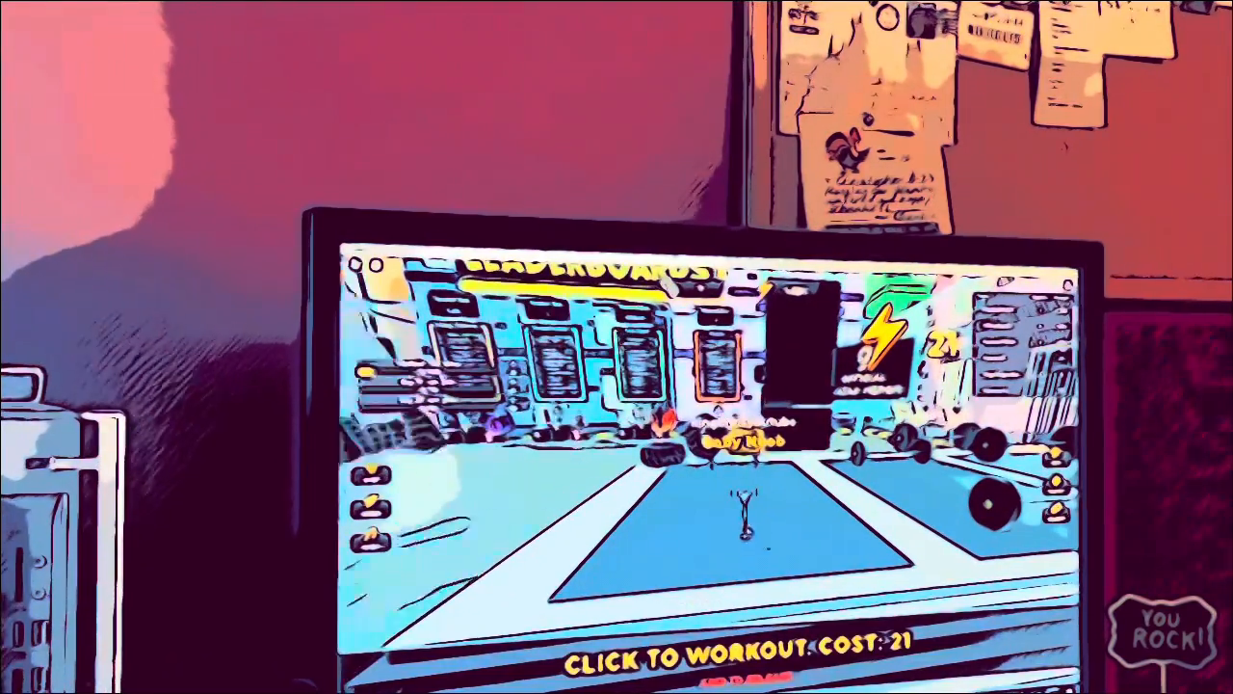
- Do five workouts in a row, raising the workout cost from 21 toward 83
click(742, 520)
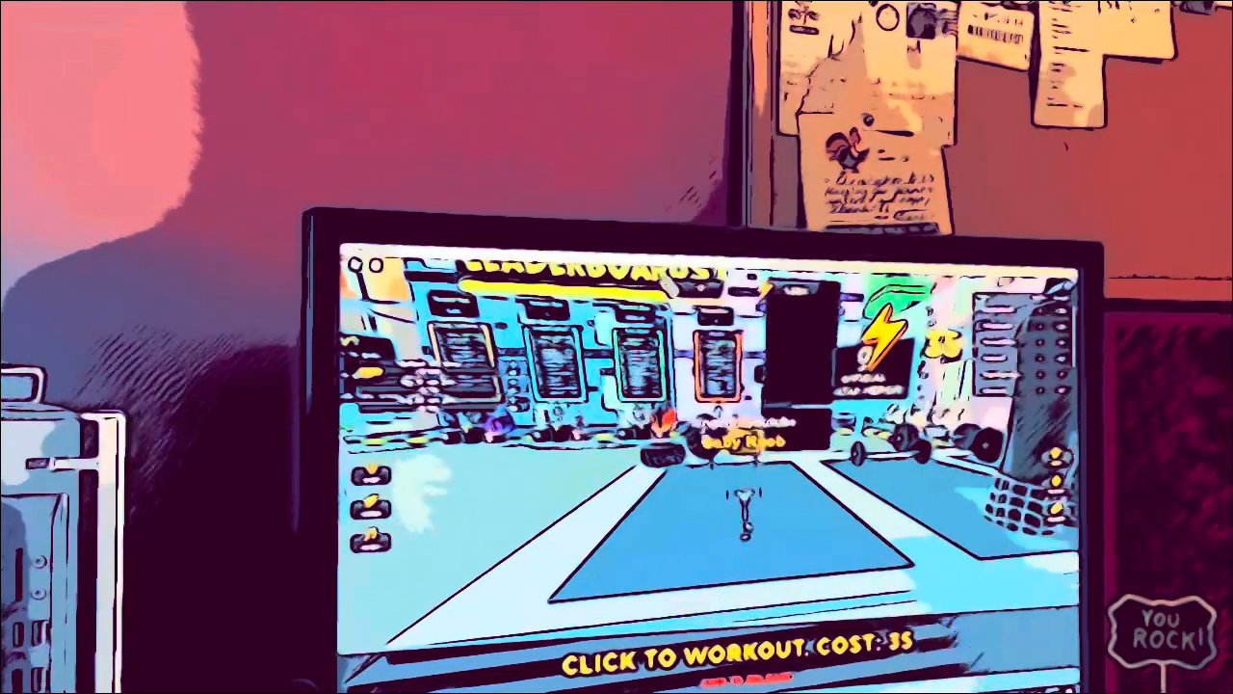
click(732, 511)
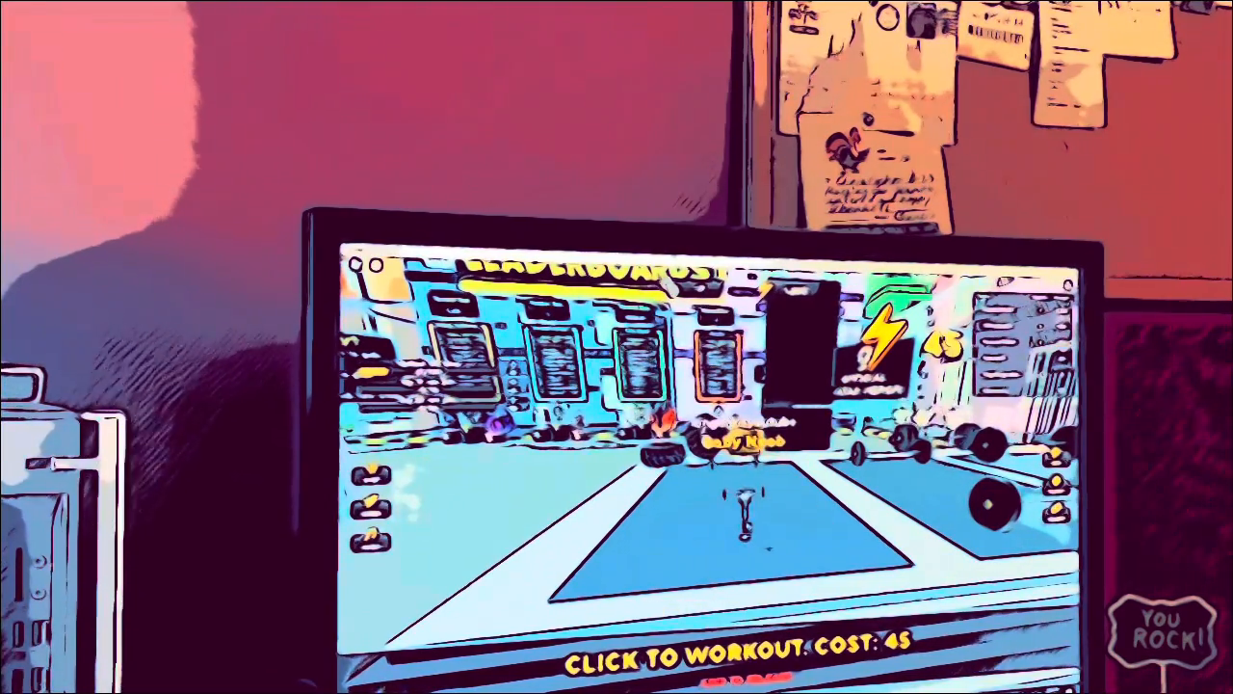
click(732, 501)
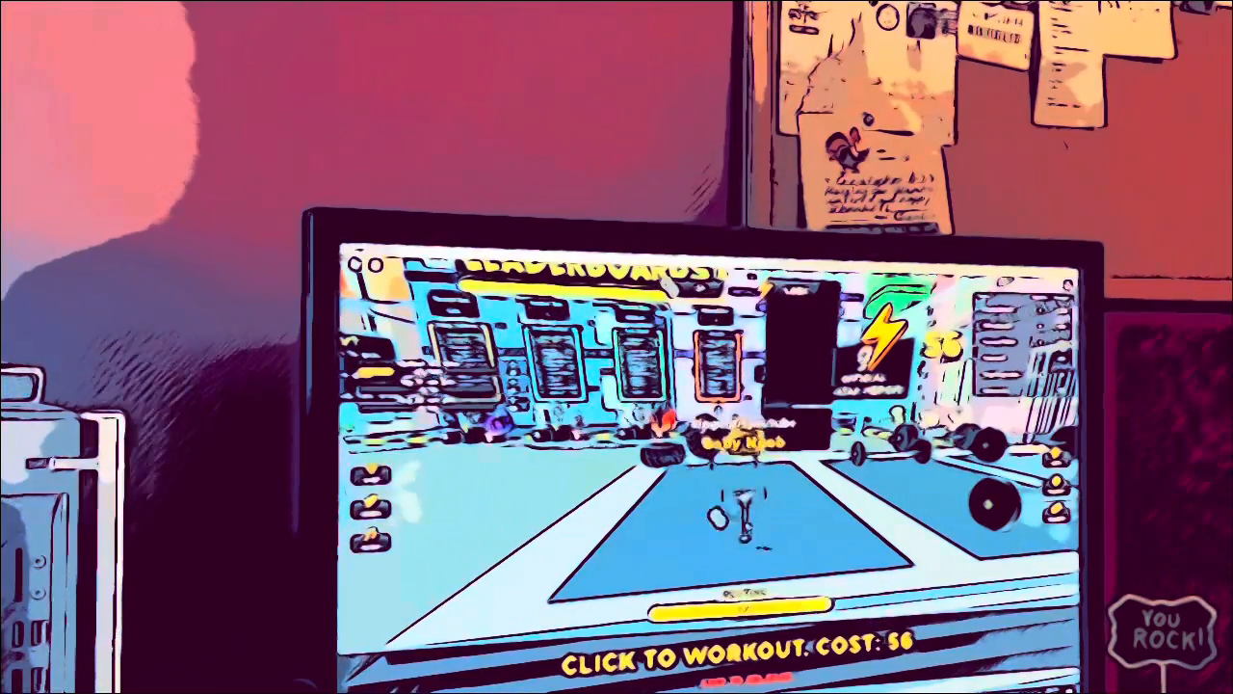
click(732, 520)
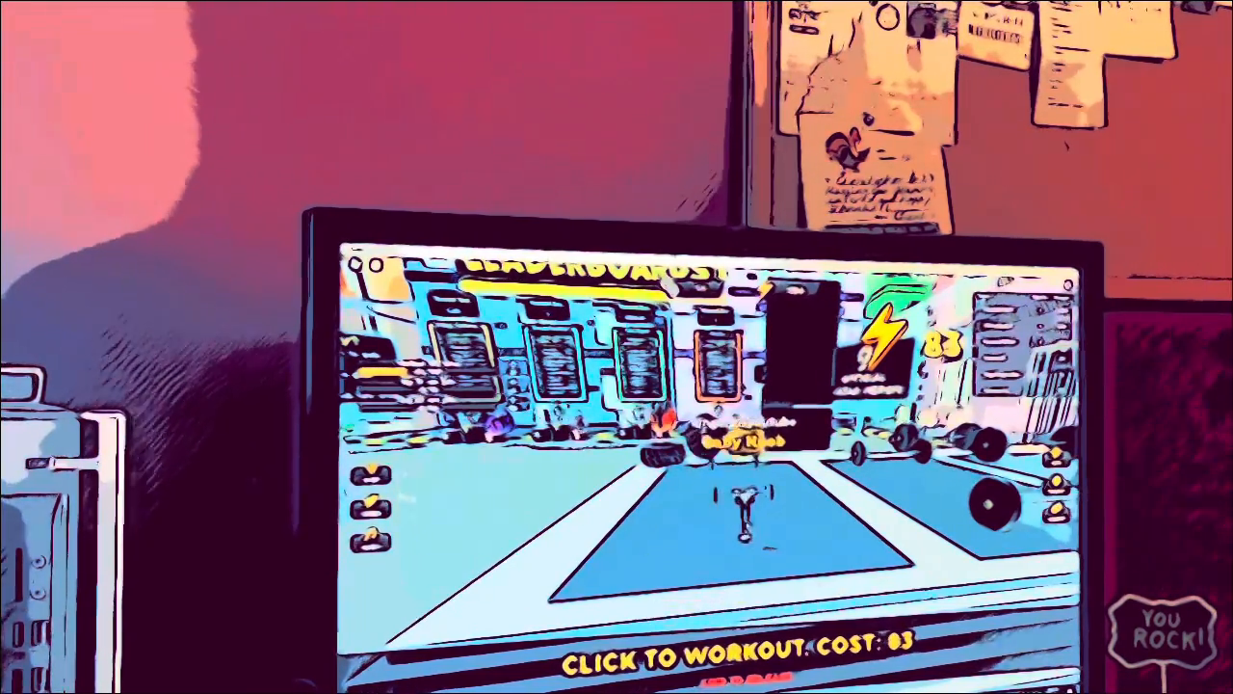
click(742, 501)
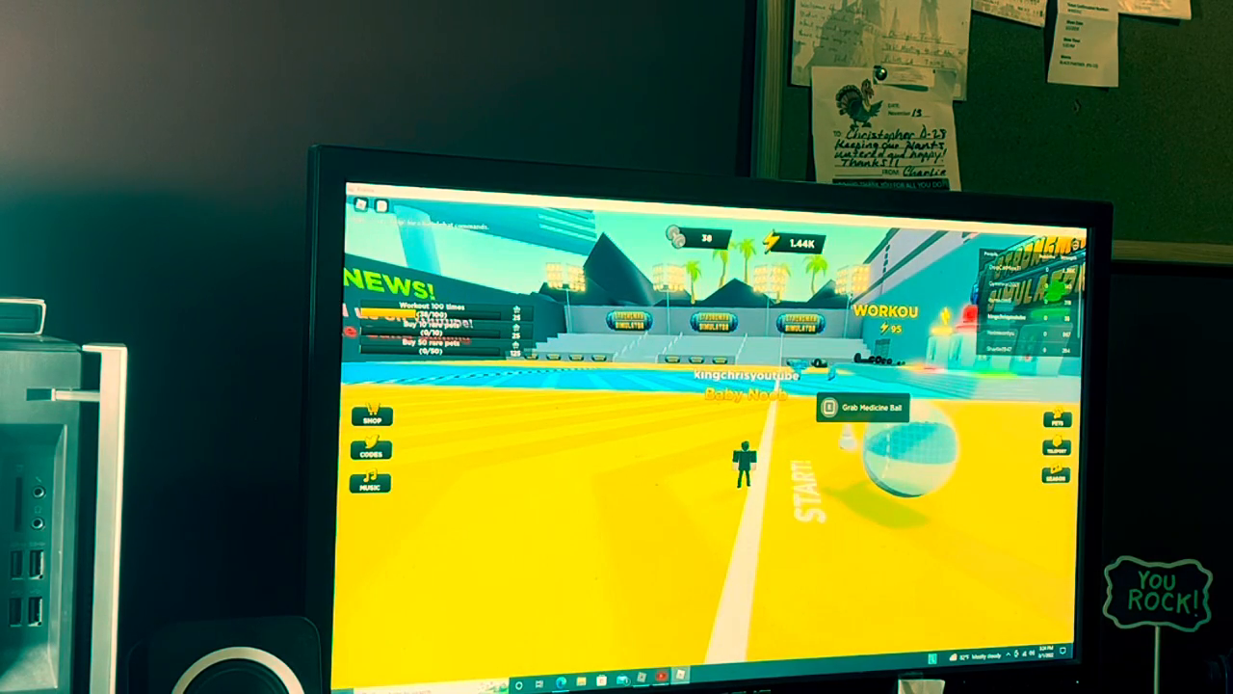
- Grab the medicine ball on the outdoor field to train
click(859, 409)
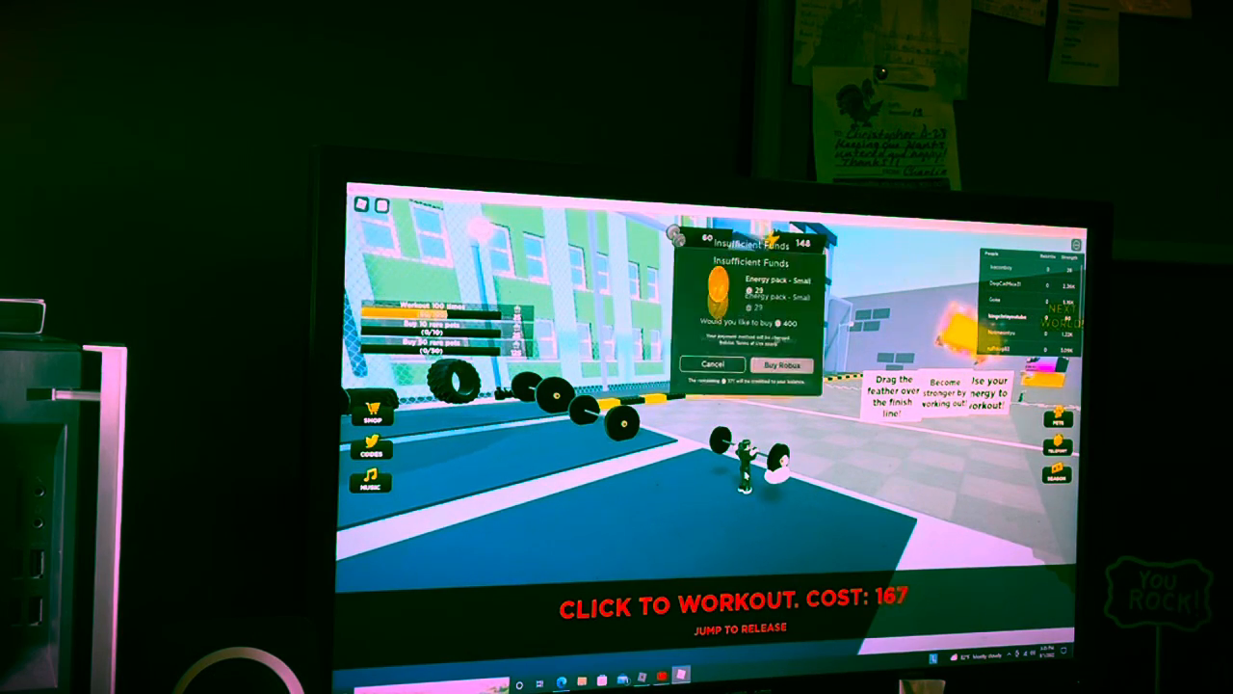
- Dismiss the Insufficient Funds energy pack offer and return to the gym scene
click(711, 364)
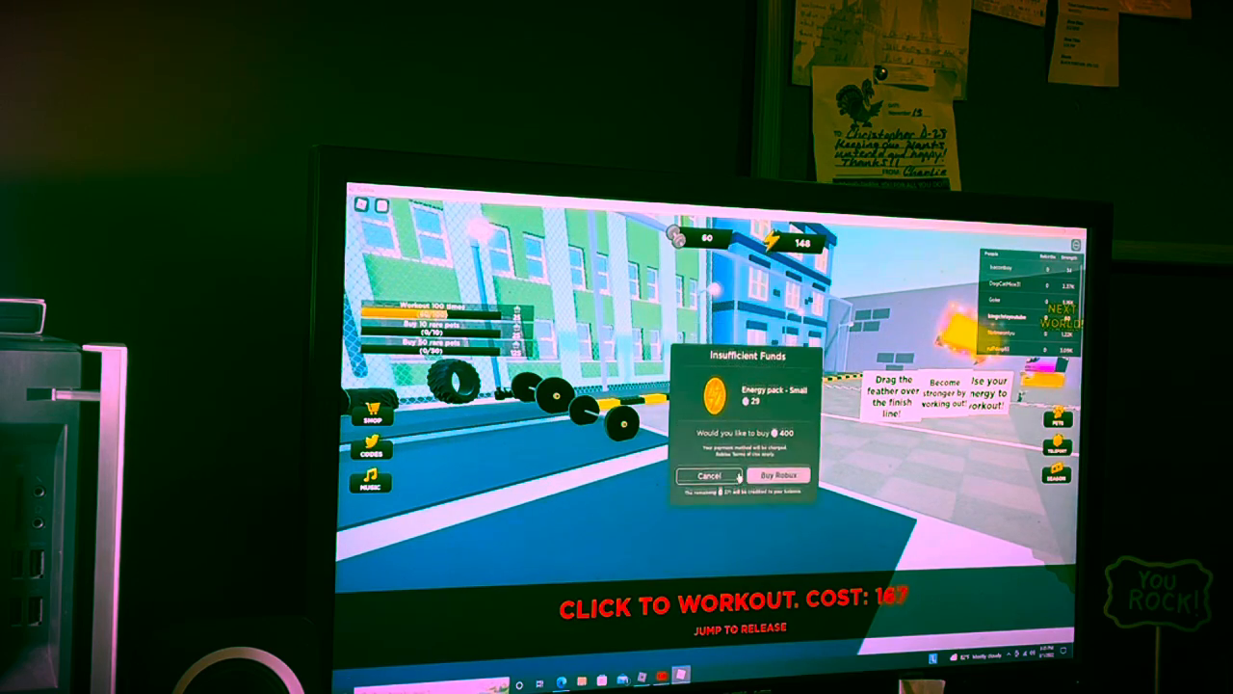
click(709, 474)
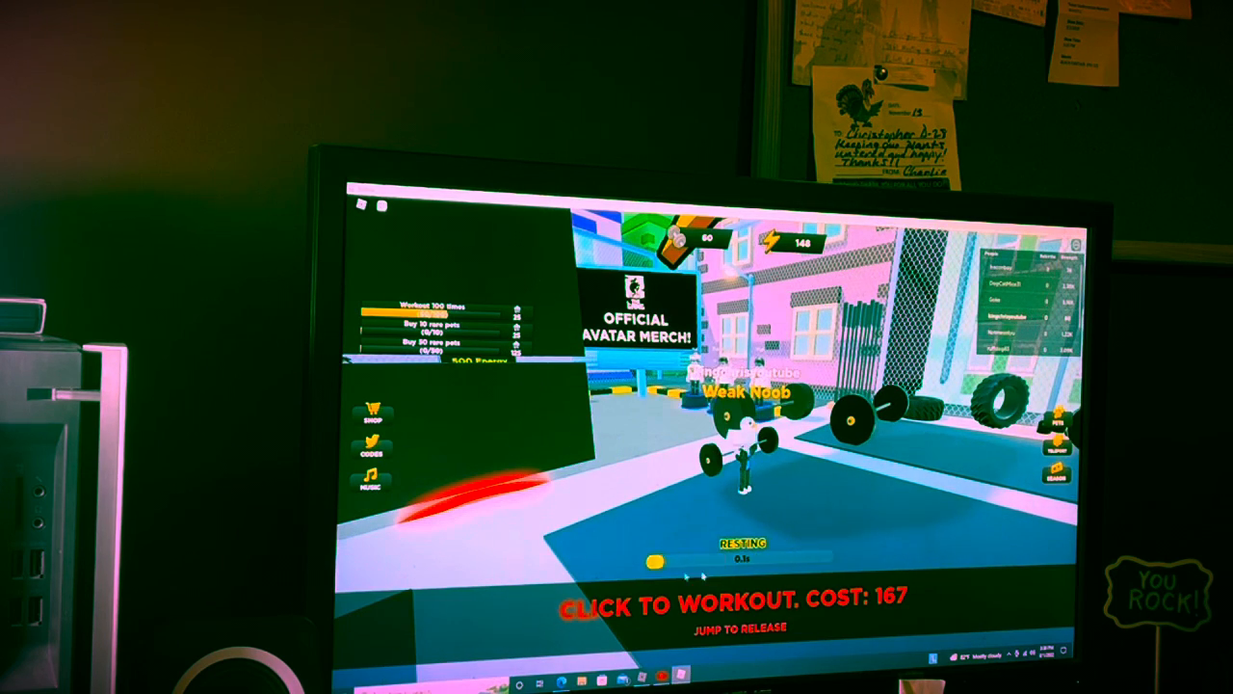
- Attempt a workout with too little energy, then decline the small energy pack offer
click(740, 574)
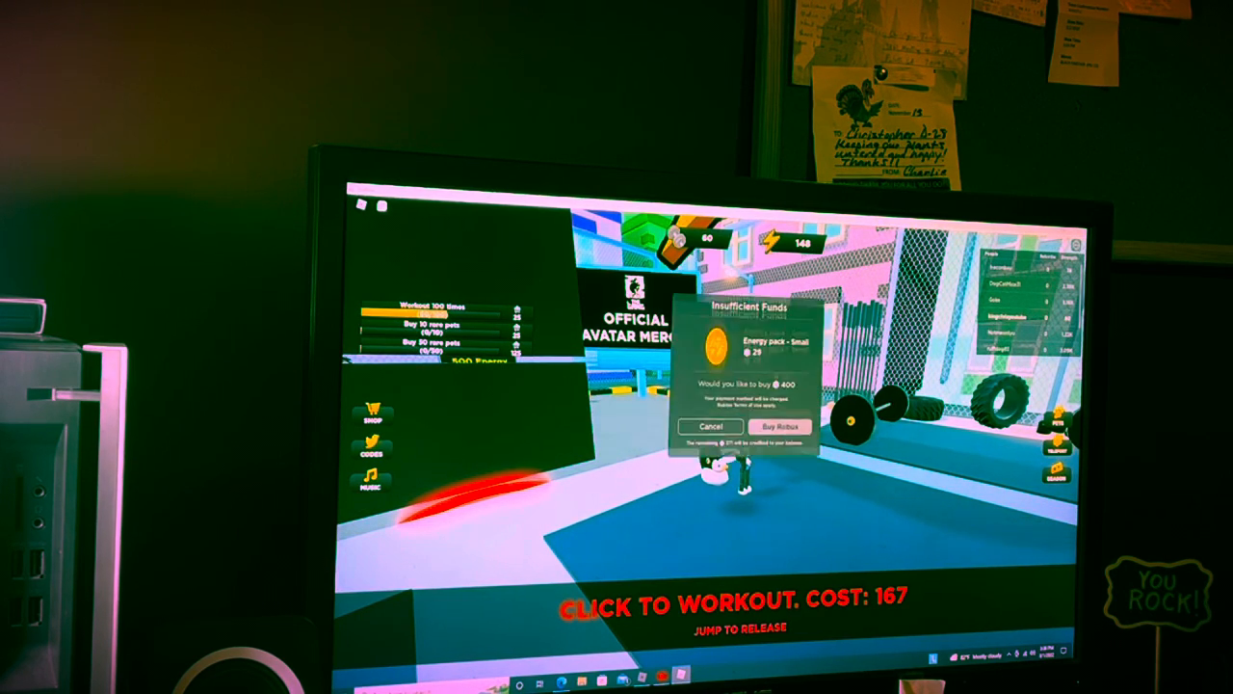
click(709, 426)
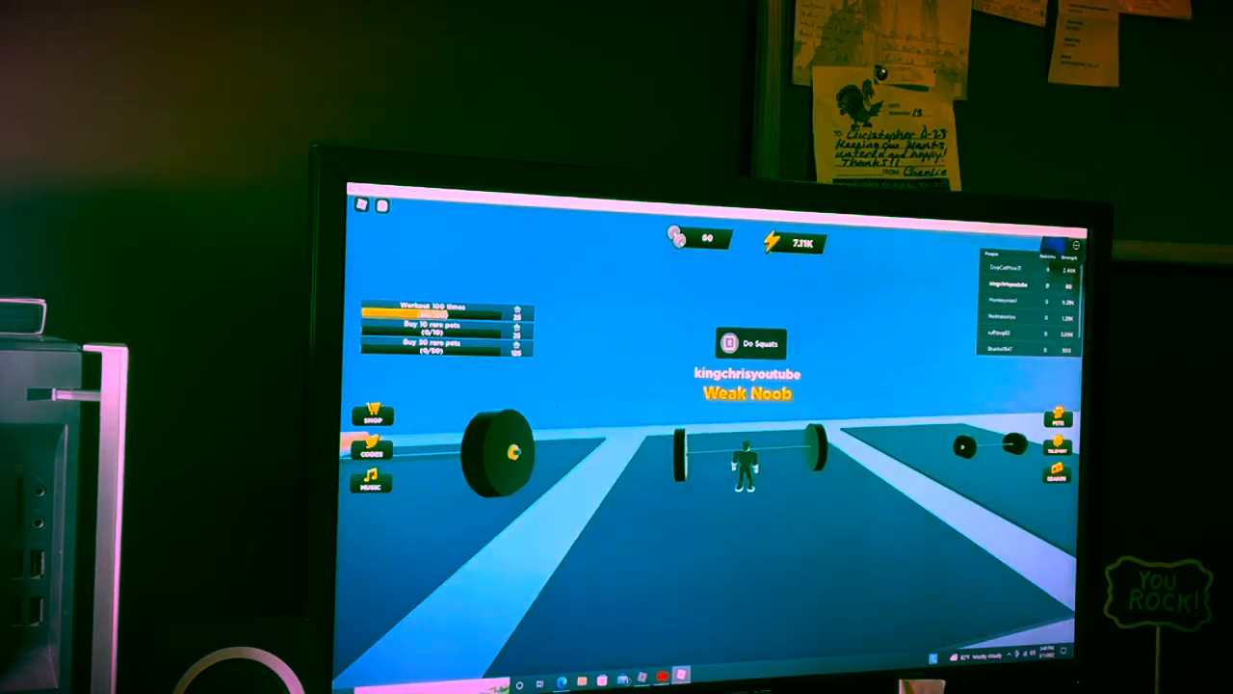
- Do nine barbell workout reps, pushing the workout cost from 221 up toward 282
click(751, 343)
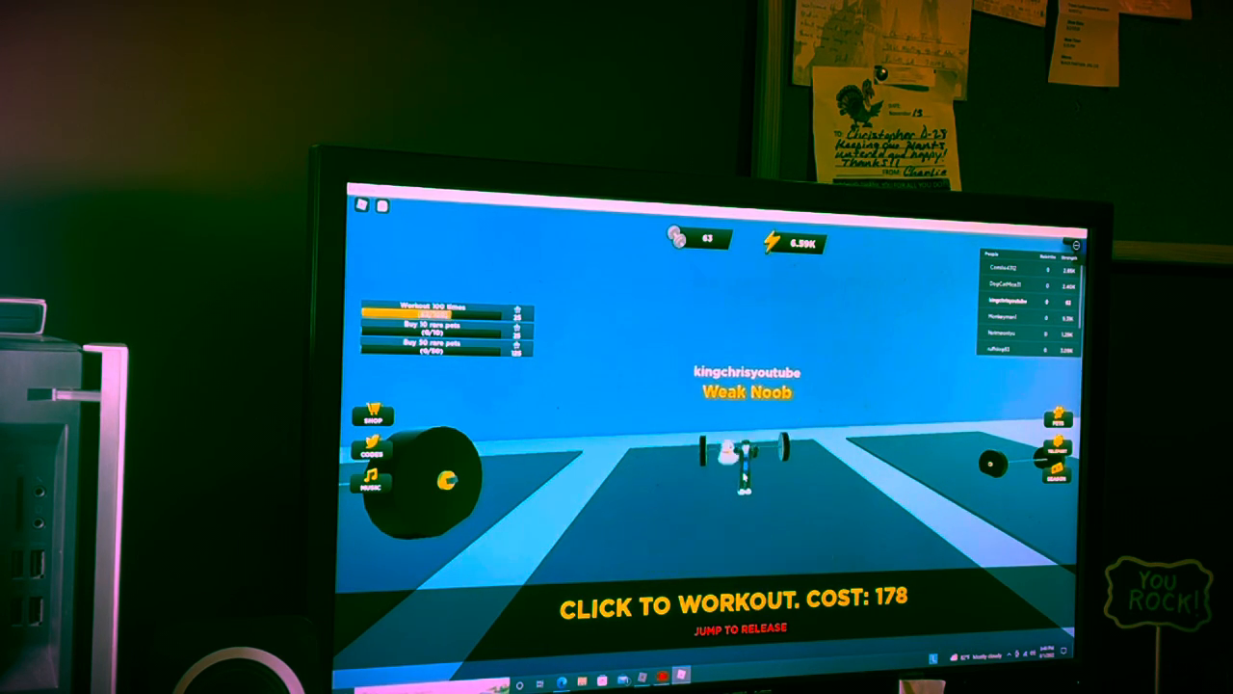
click(742, 472)
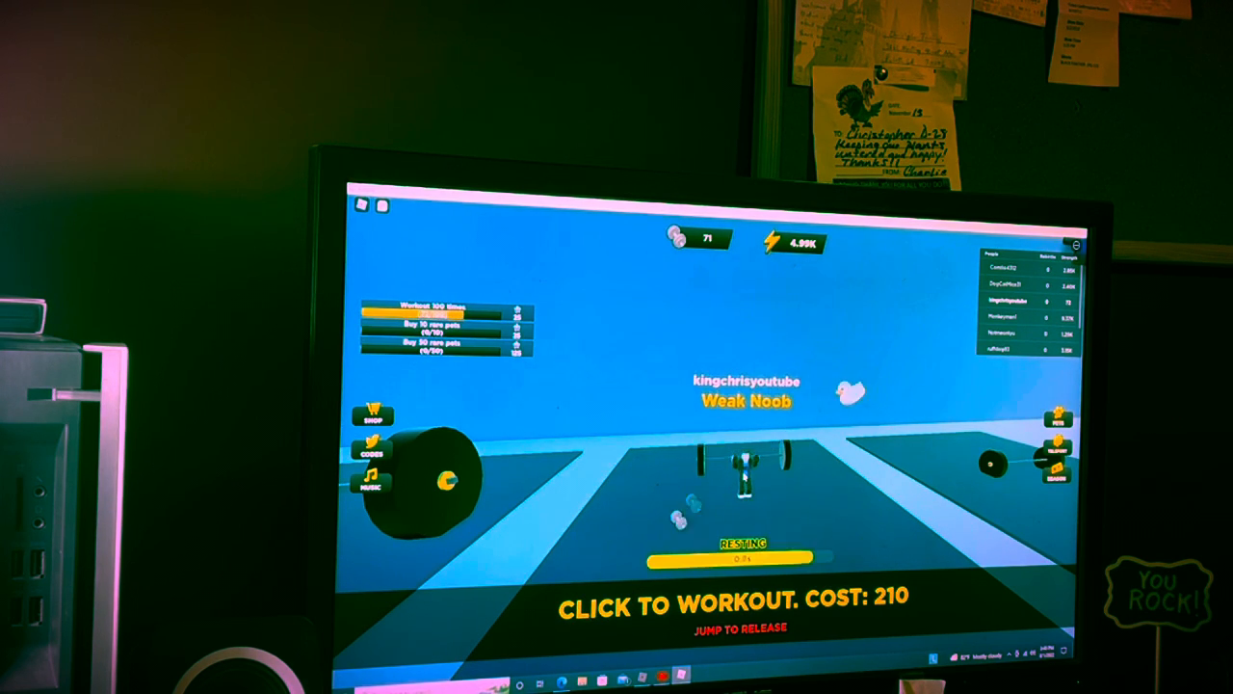
click(742, 481)
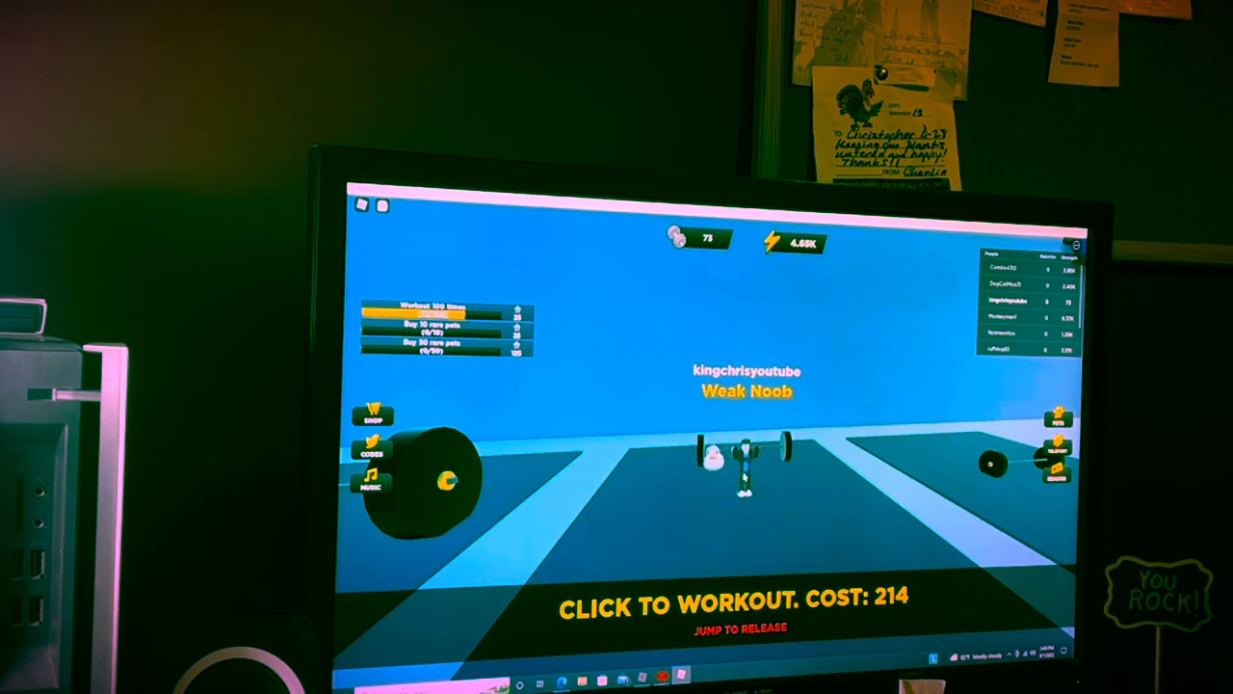
click(742, 468)
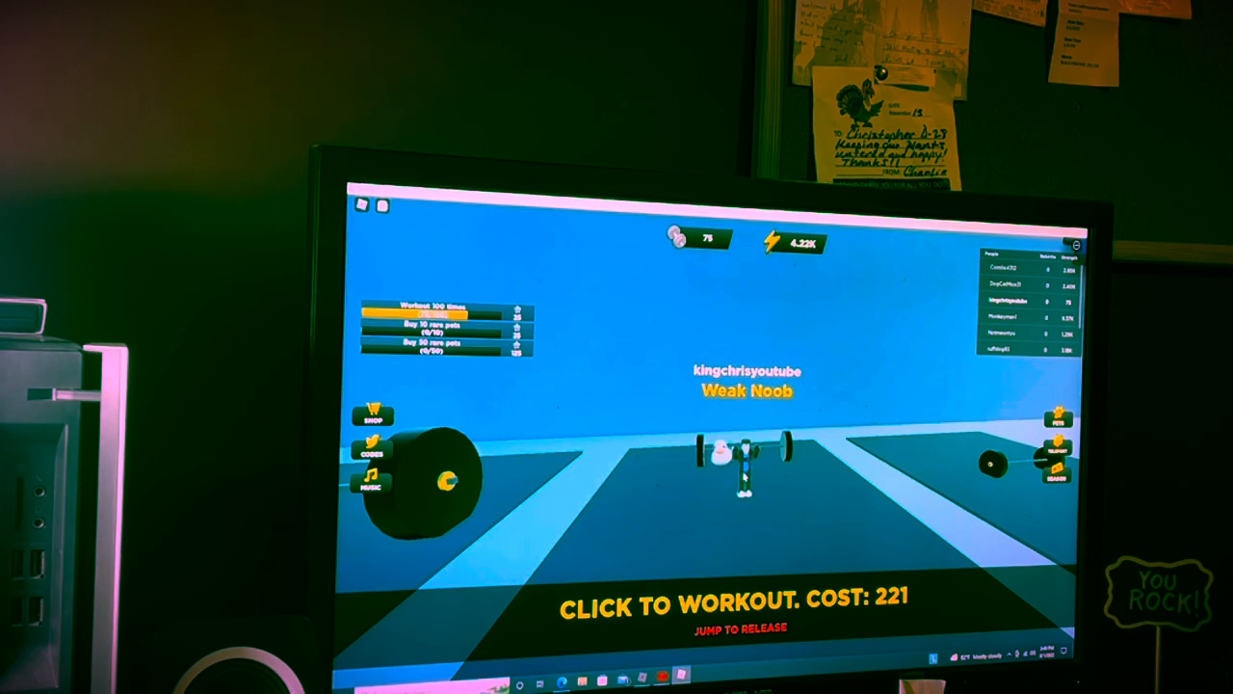
click(742, 468)
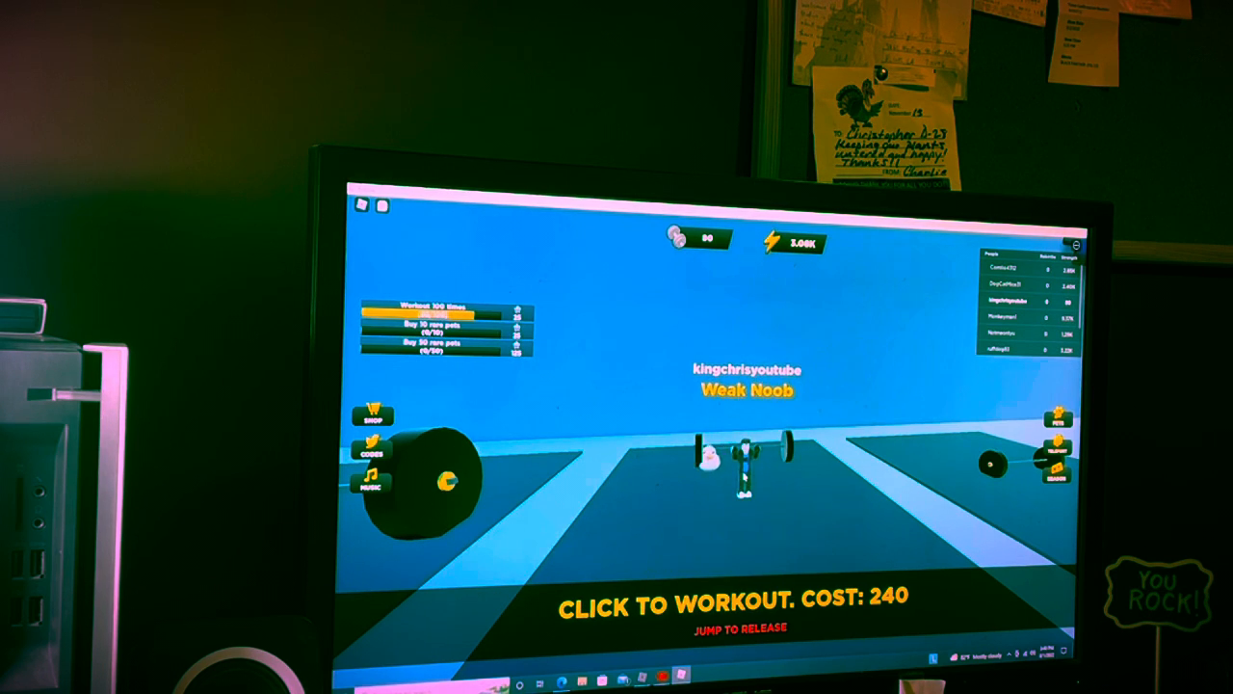
click(748, 463)
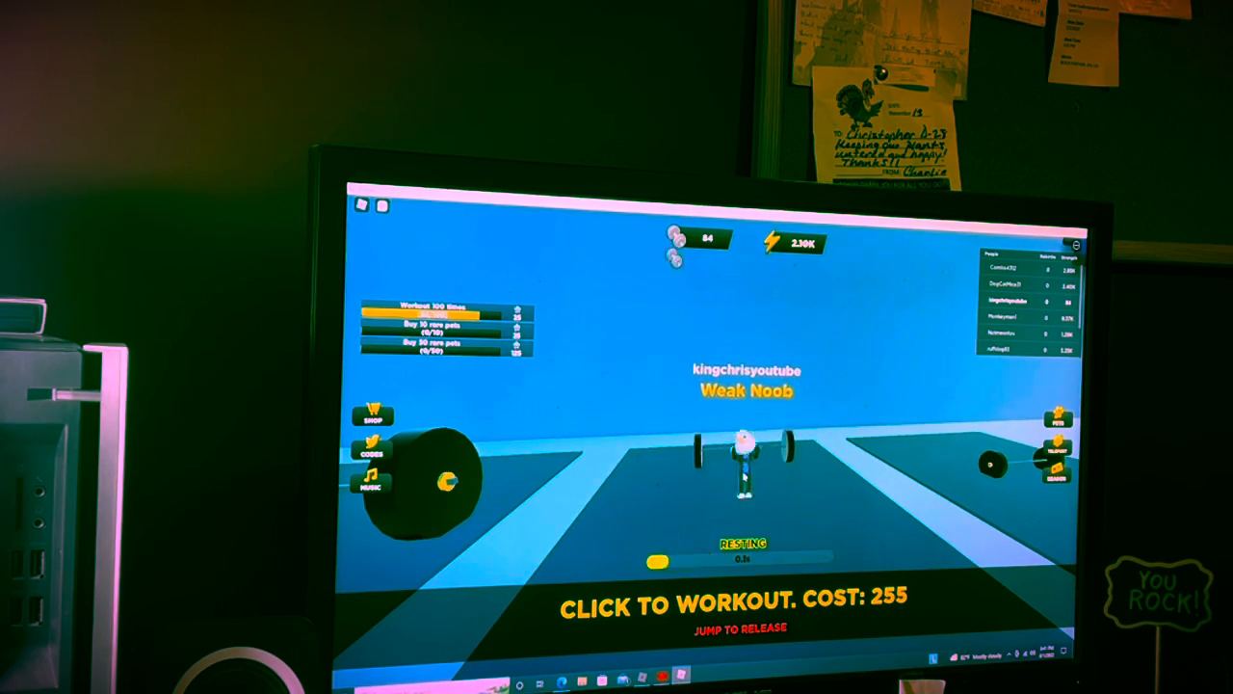
click(747, 462)
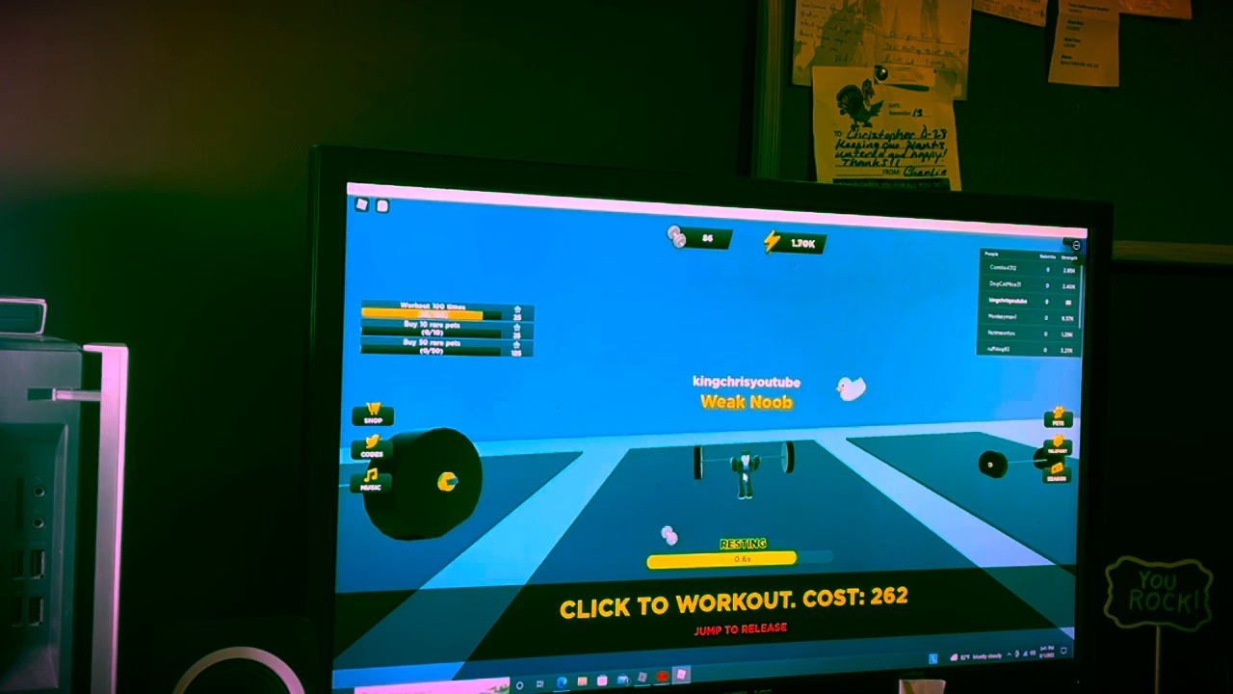
click(742, 472)
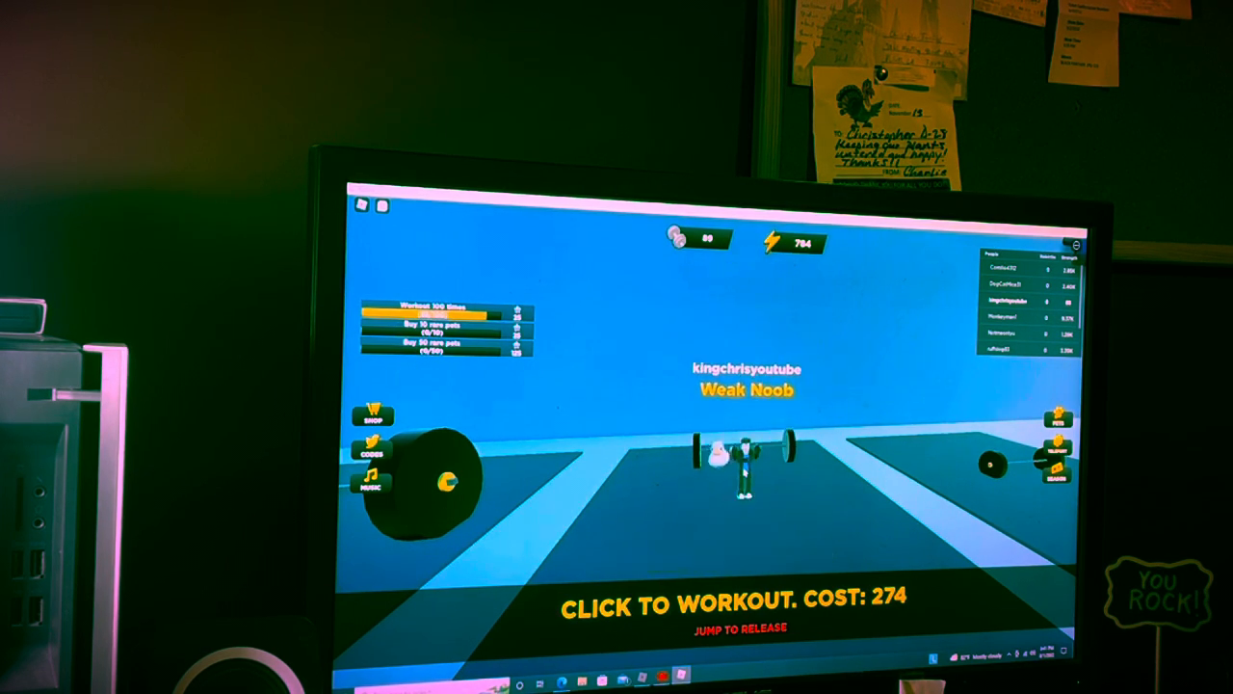
click(742, 472)
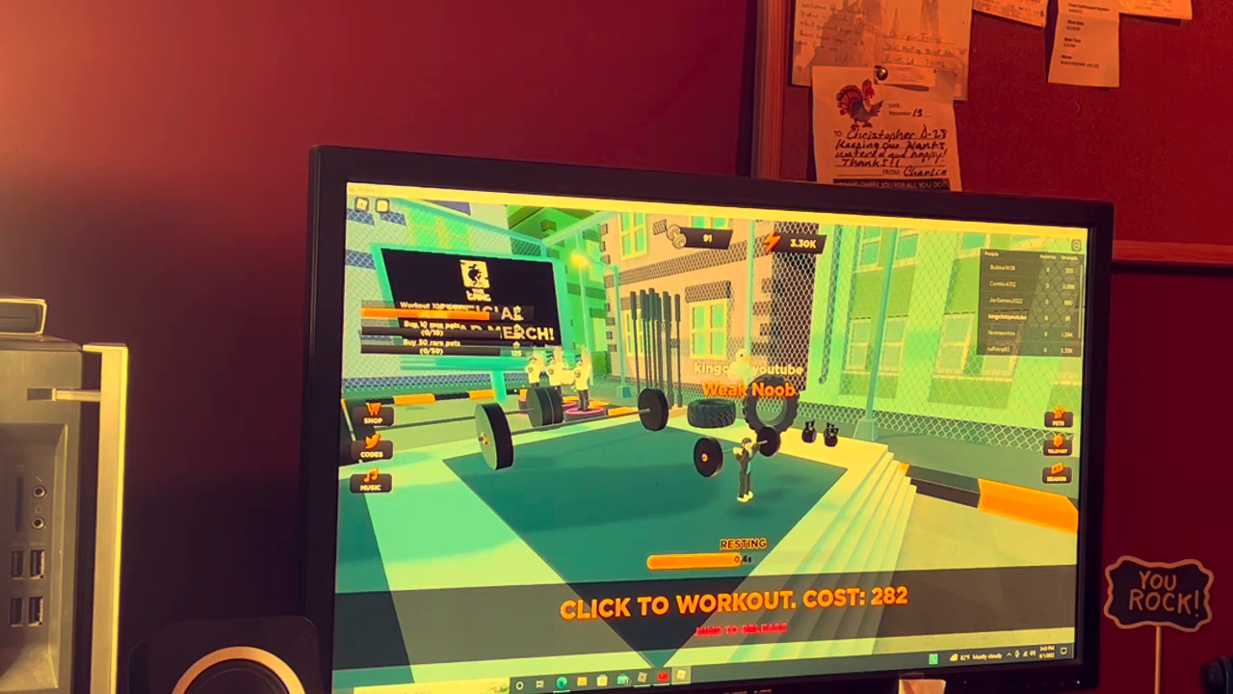
- Start another barbell workout in the sunlit gym area, bringing the cost to 285
click(742, 462)
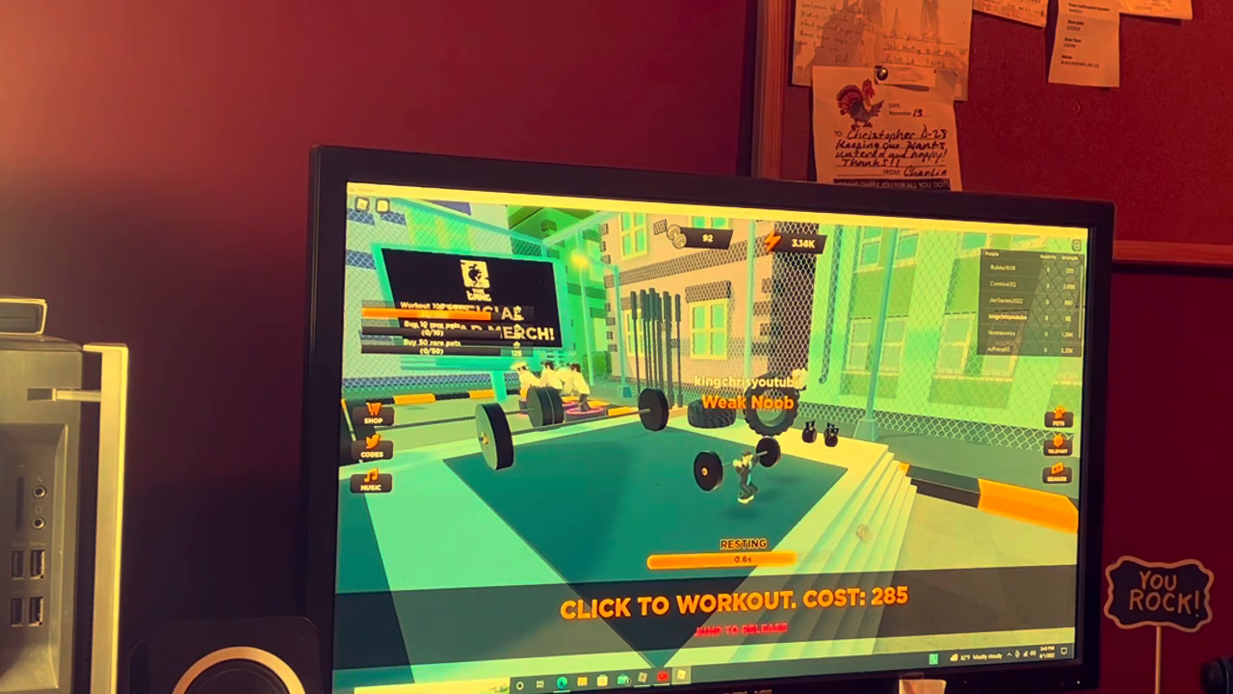